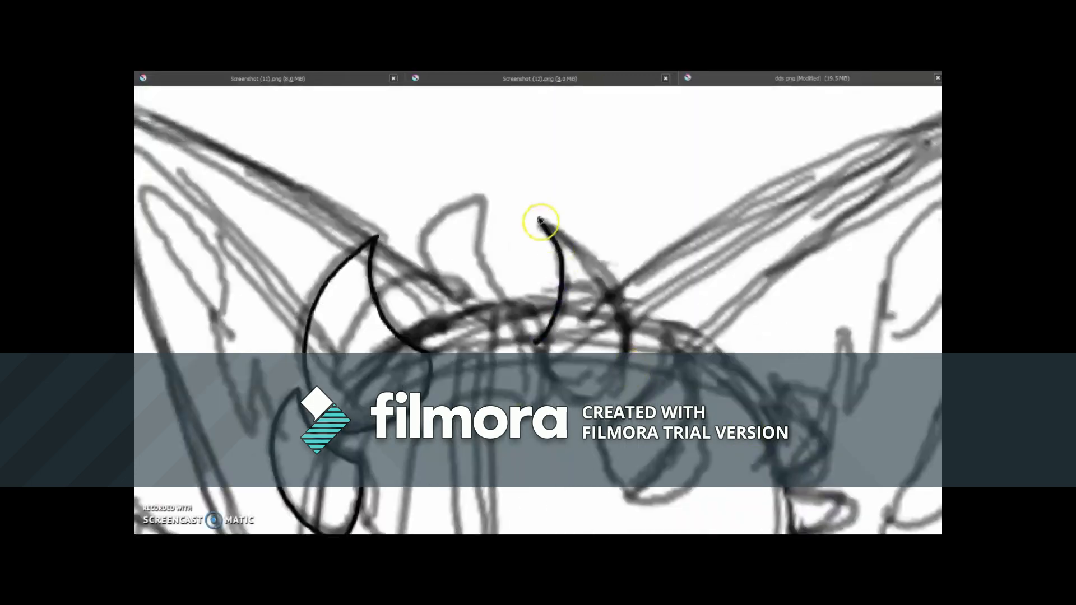
# - Ink a curved spiky tuft on top of the fox's head in clean black
pyautogui.moveTo(543, 219); pyautogui.dragTo(658, 353)
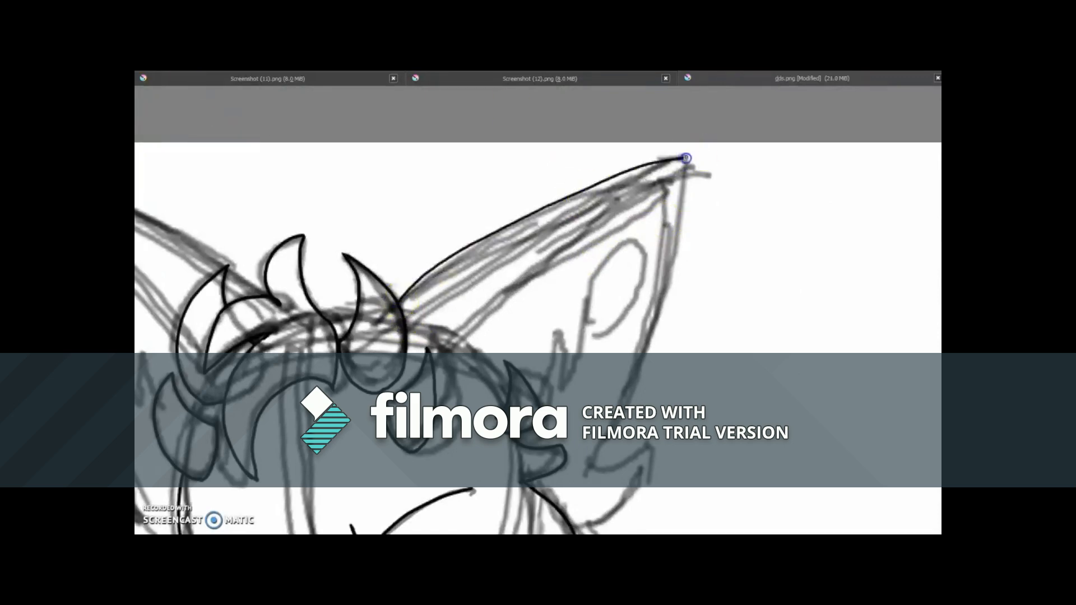
# - Outline the right ear's outer edge and the left ear in smooth black strokes
pyautogui.moveTo(685, 158); pyautogui.dragTo(597, 337)
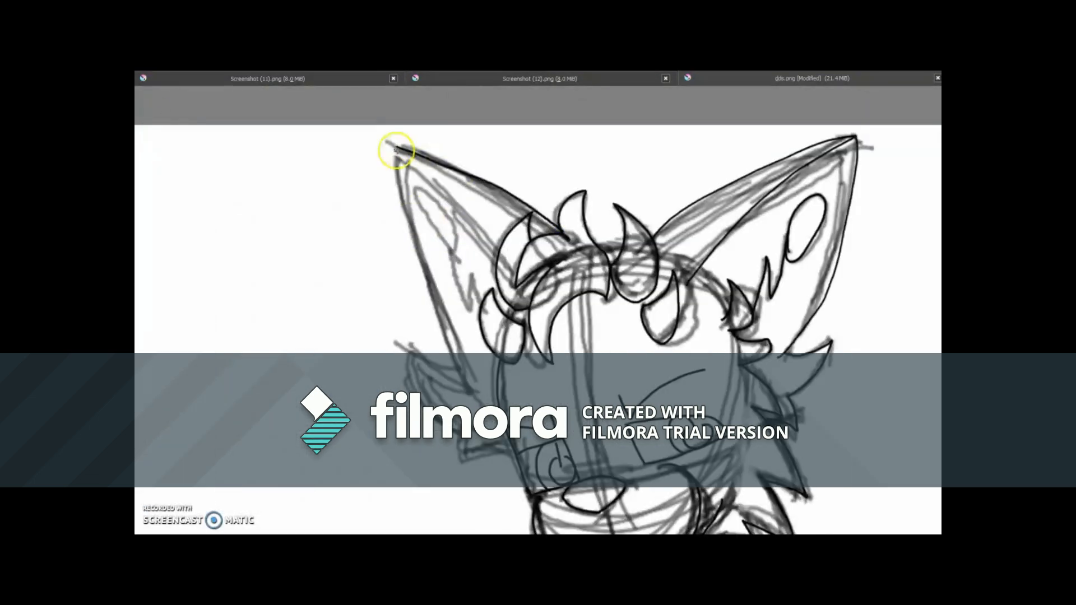
pyautogui.moveTo(397, 149); pyautogui.dragTo(432, 209)
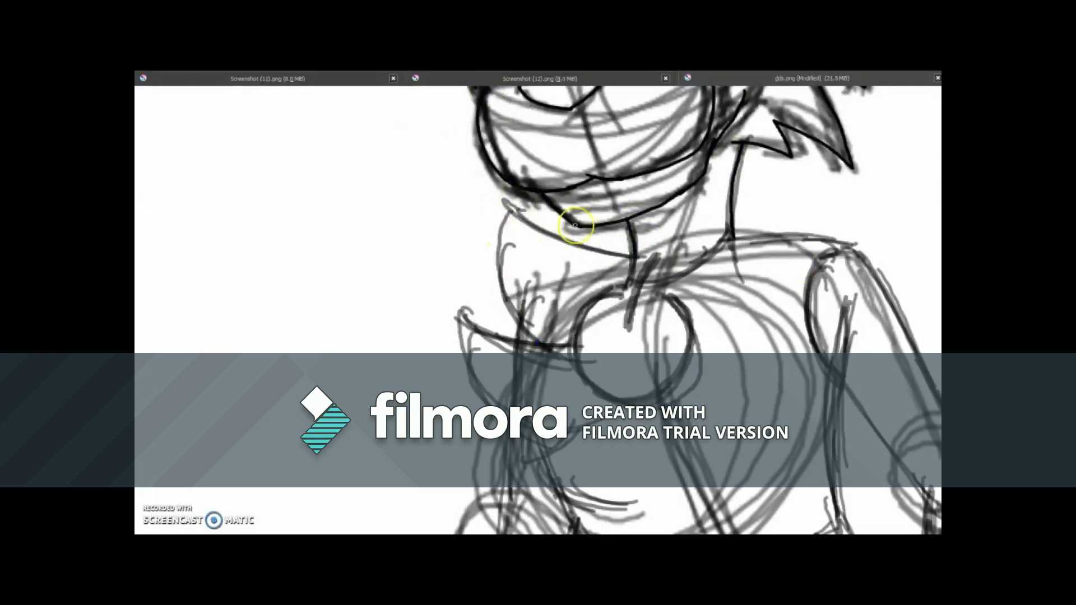
# - Draw the collar under the chin with two black strokes
pyautogui.moveTo(572, 227); pyautogui.dragTo(663, 297)
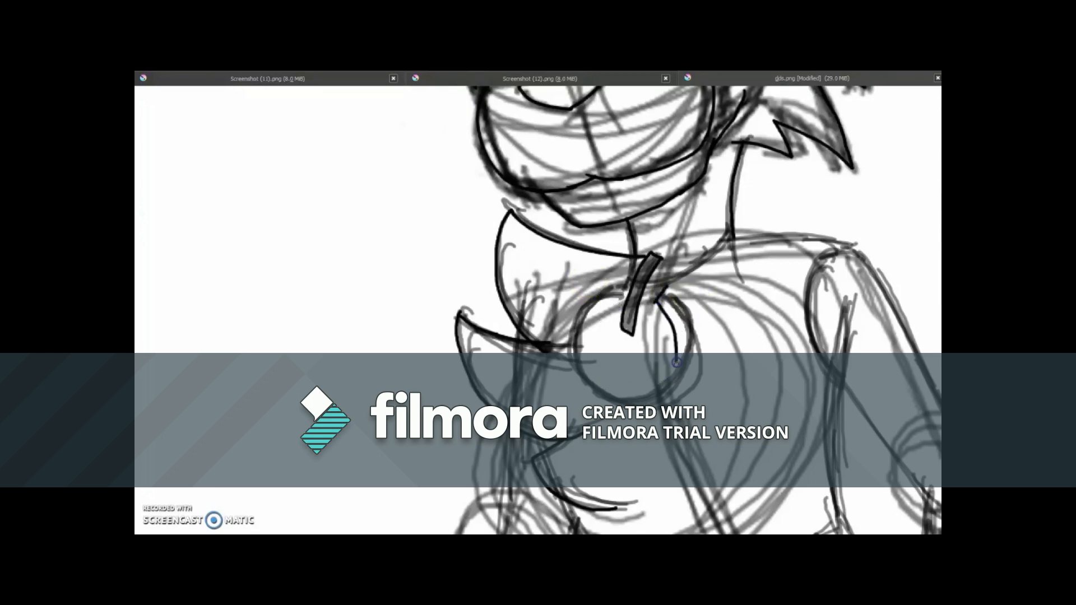
pyautogui.moveTo(673, 357); pyautogui.dragTo(692, 388)
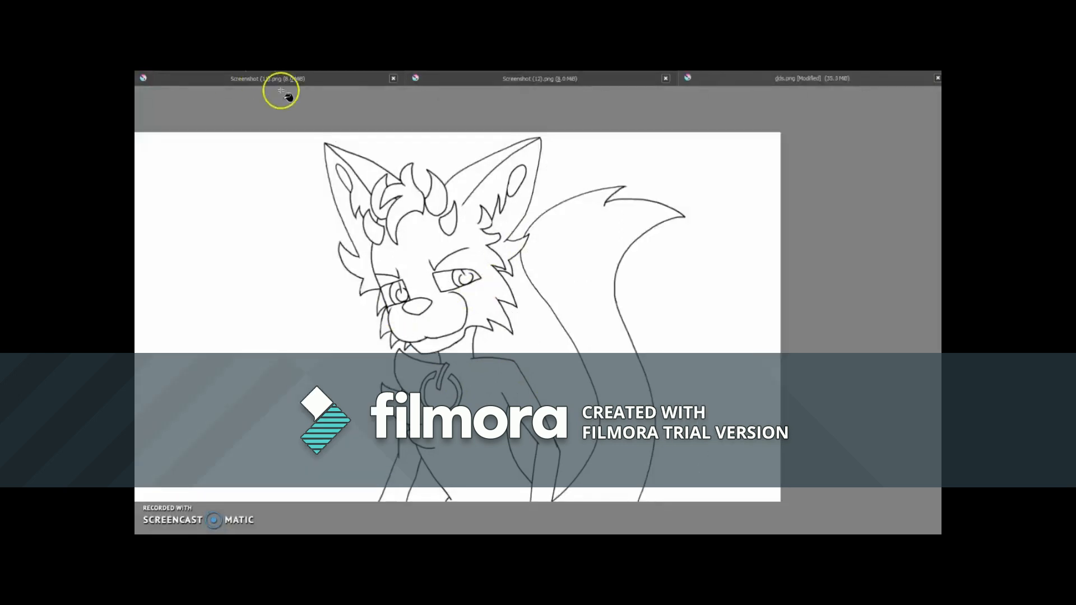
pyautogui.moveTo(330, 172)
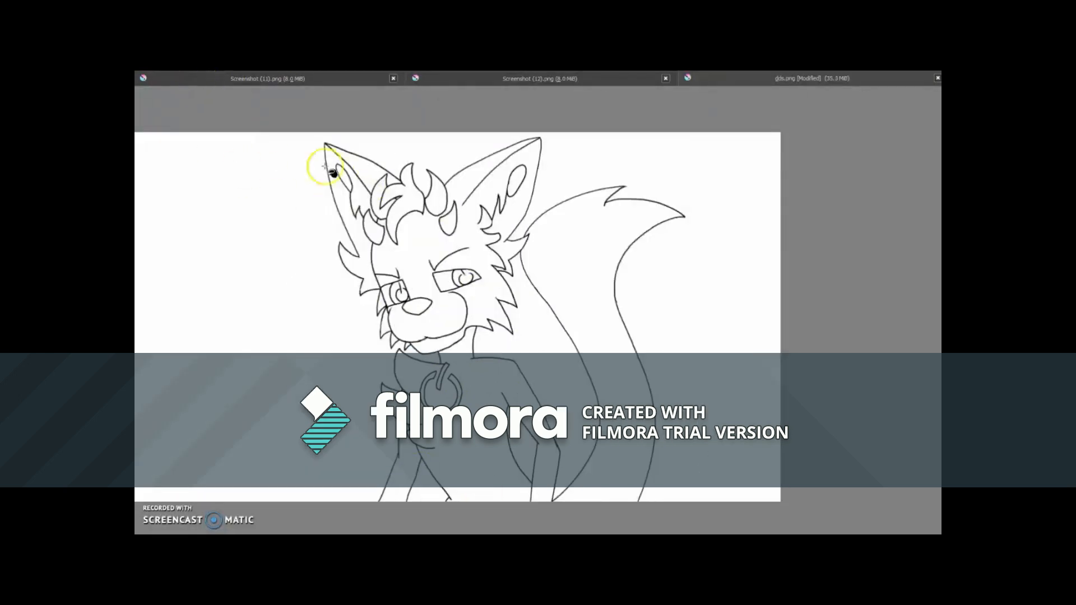